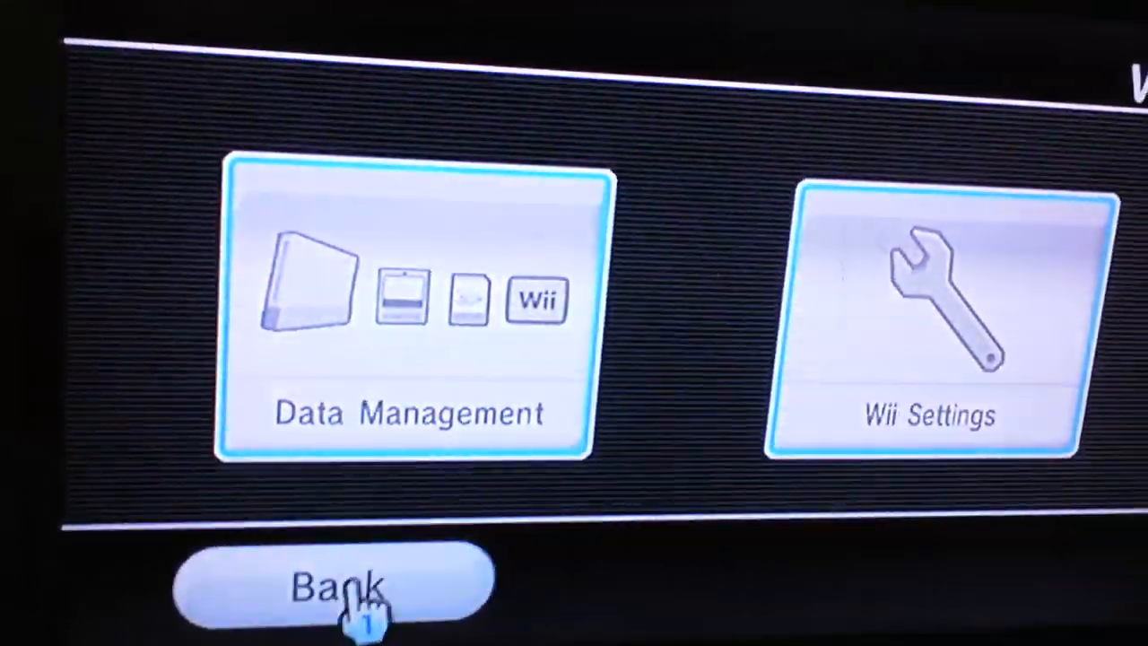
# - Open Wii Settings from the Wii Menu to show System Settings page 1
pyautogui.click(340, 587)
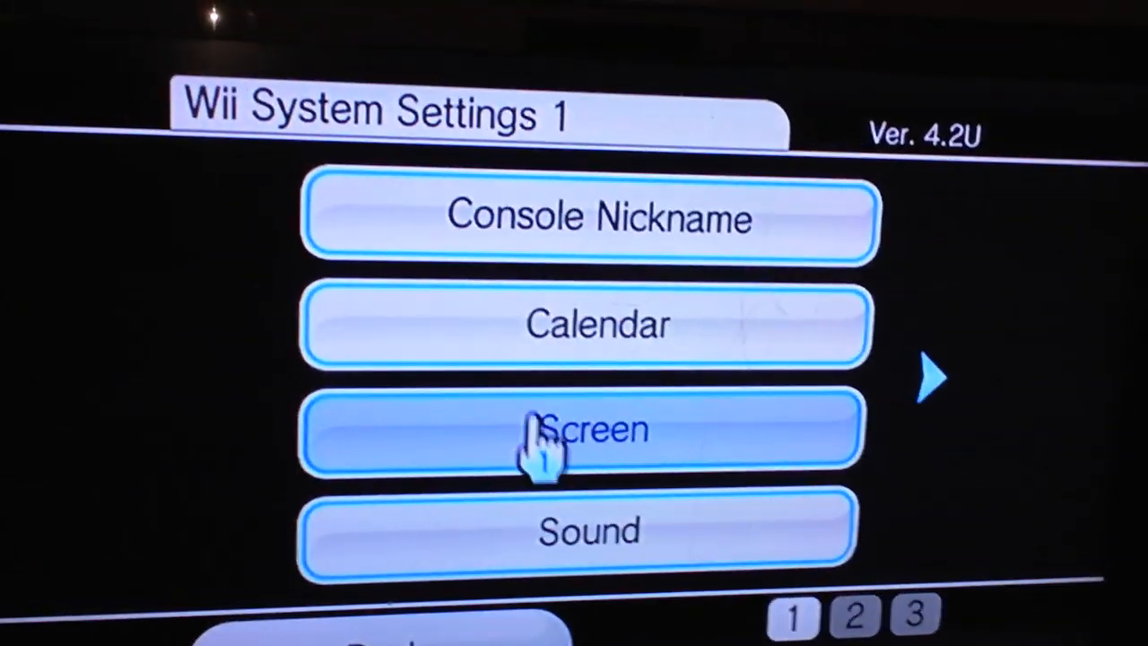
# - Confirm EDTV or HDTV (480p) TV resolution and bring up Widescreen Settings
pyautogui.click(587, 430)
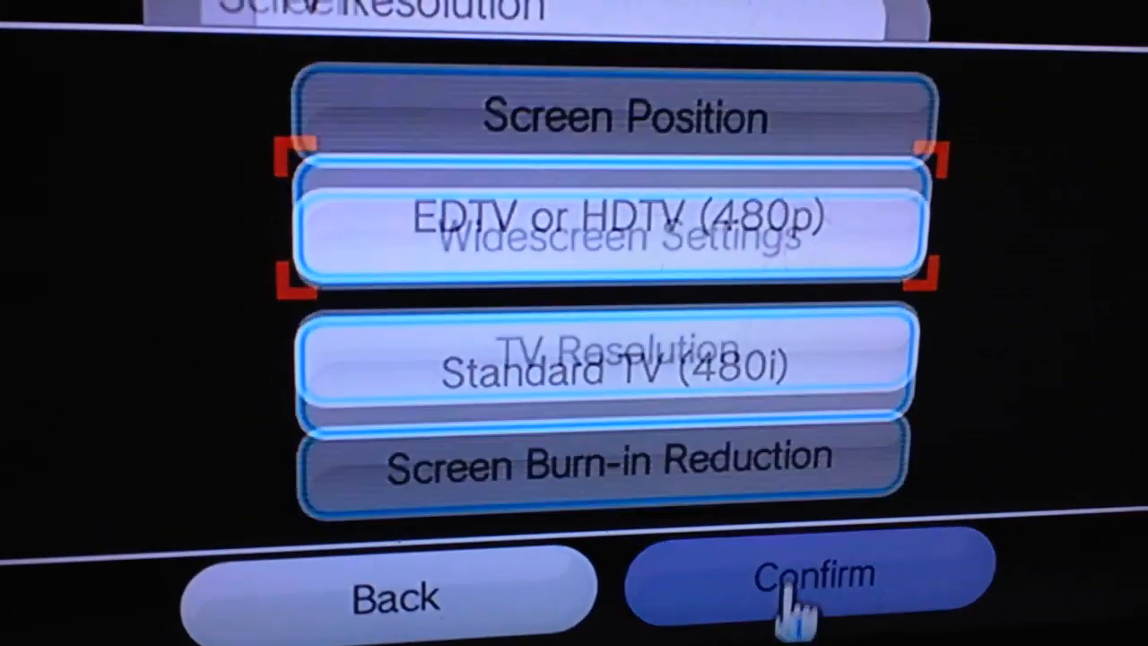
pyautogui.click(815, 576)
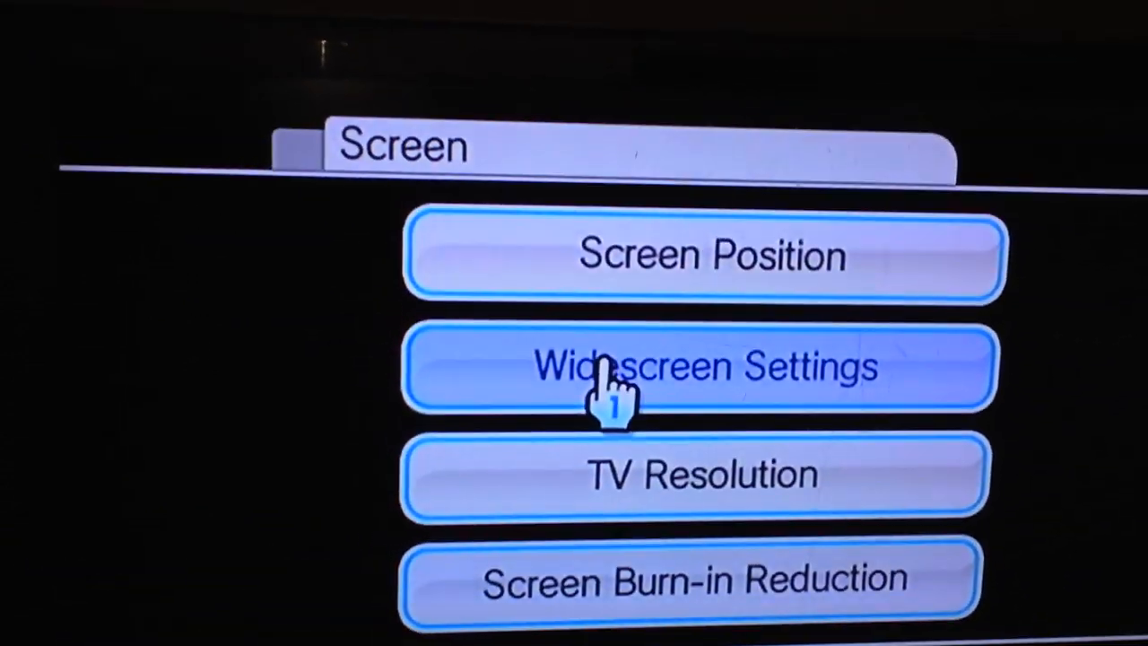
pyautogui.click(699, 368)
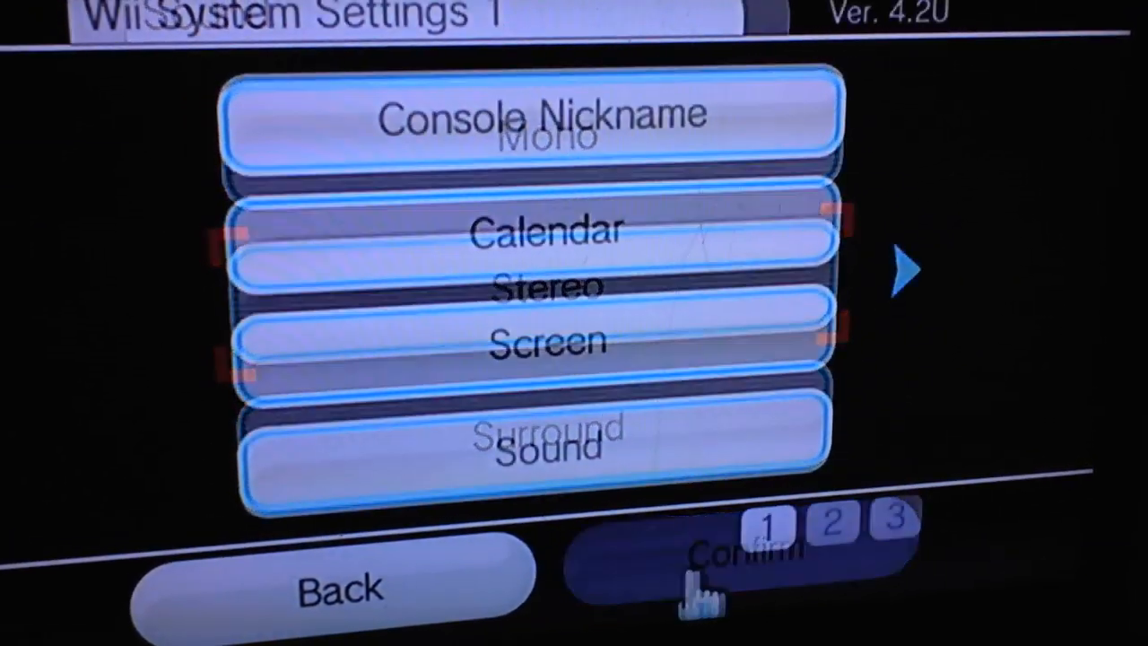
# - On settings page 2, set Sensor Bar Position to Below TV and reach Sensitivity
pyautogui.click(908, 265)
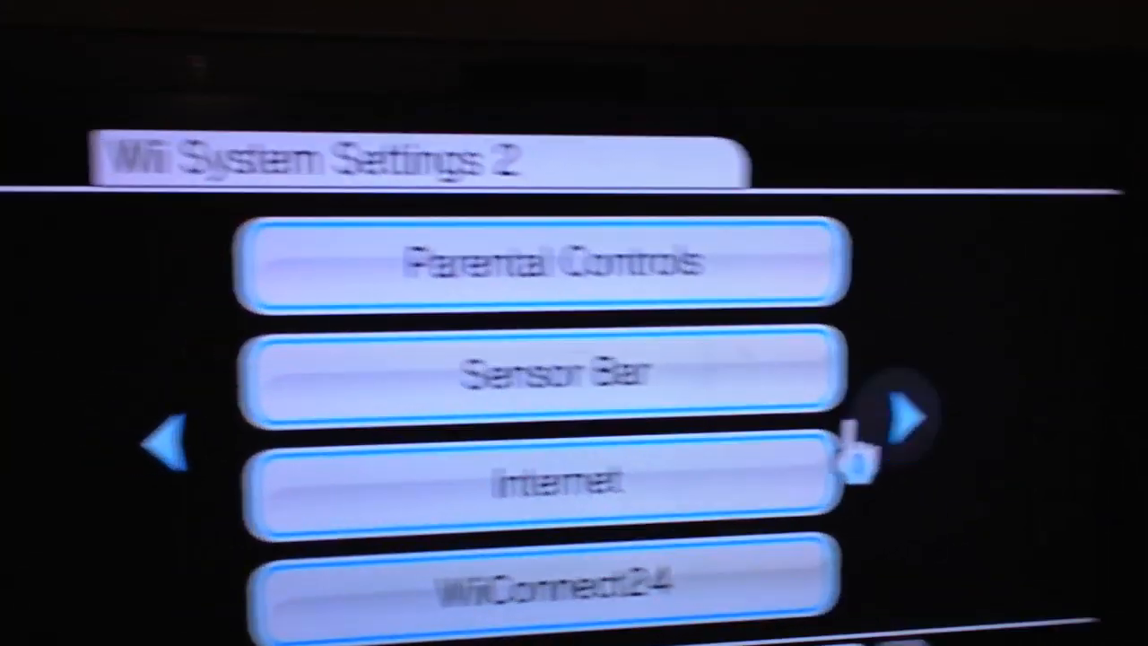
pyautogui.click(538, 372)
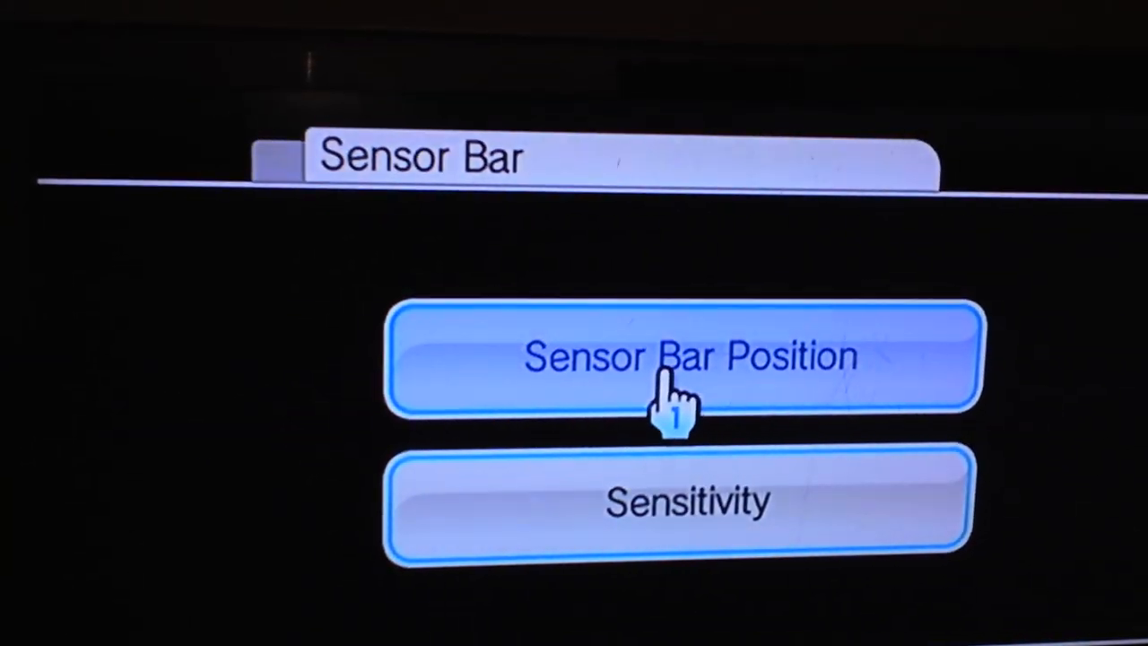
pyautogui.click(684, 356)
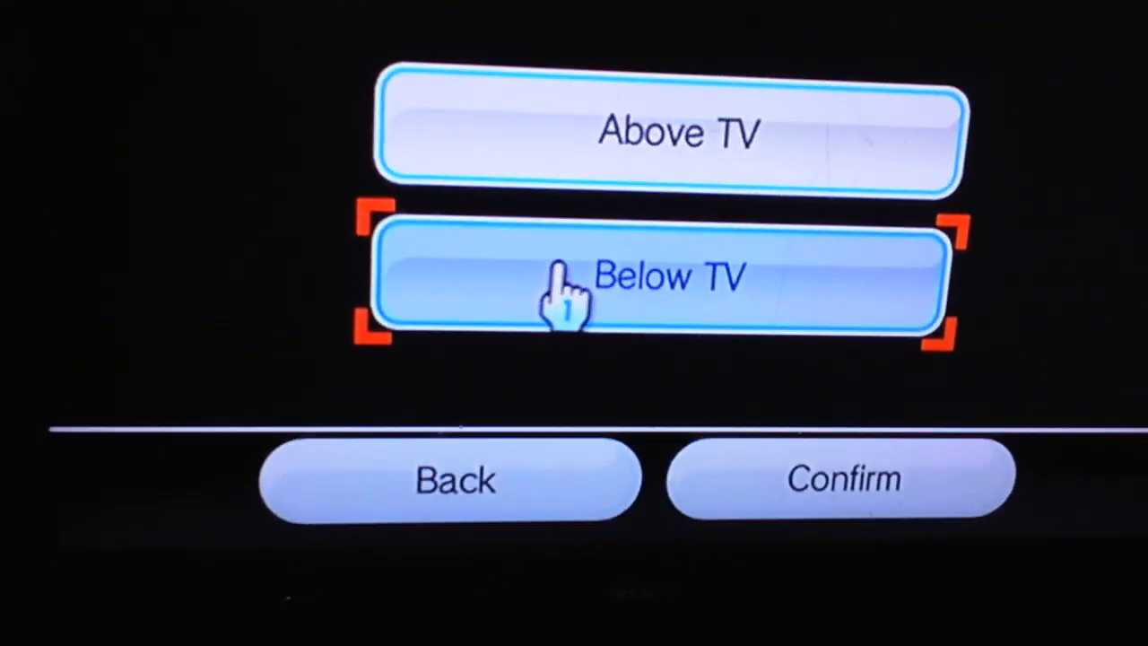
pyautogui.click(841, 477)
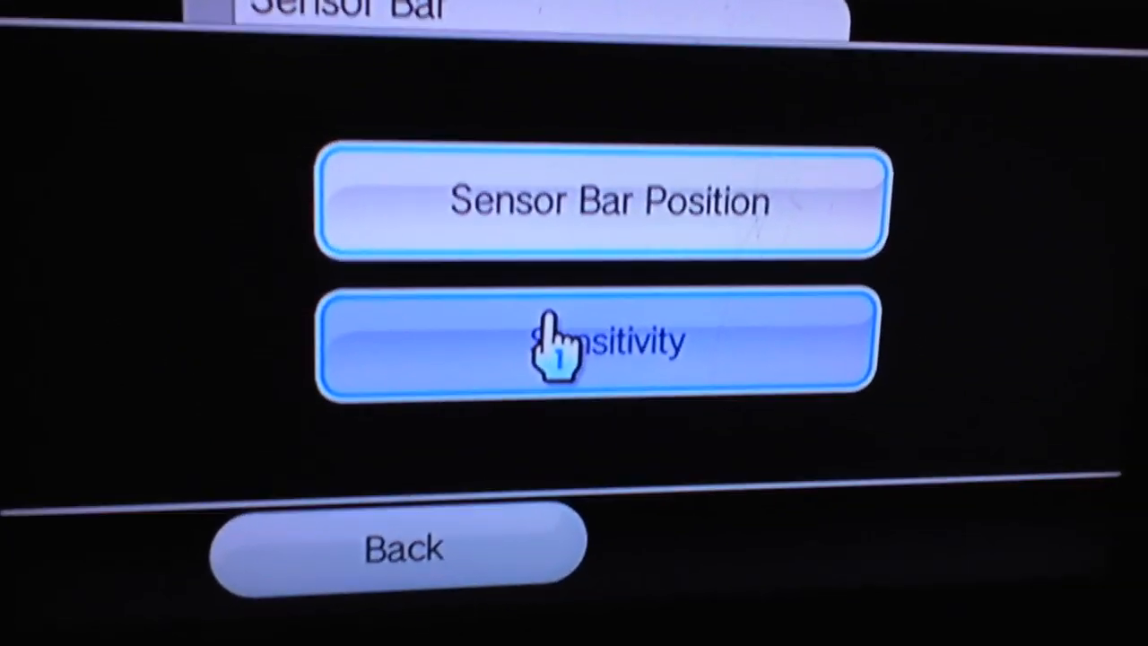
pyautogui.click(596, 346)
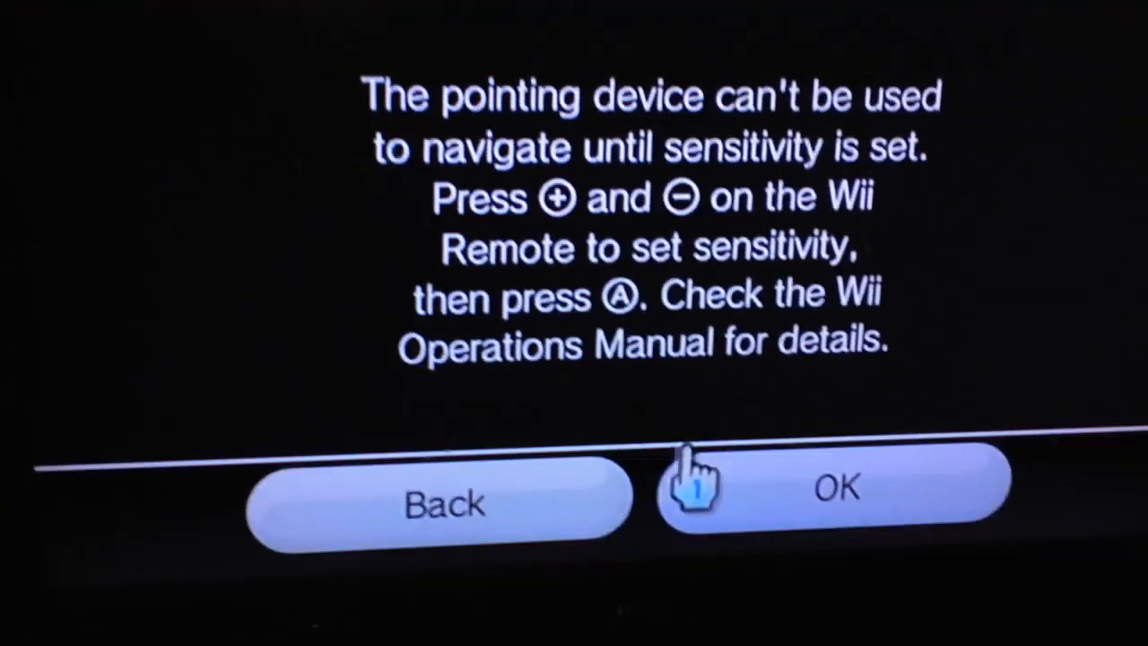
# - Dismiss the notice and adjust sensor bar sensitivity between 1 and 2, confirming level 2
pyautogui.click(834, 489)
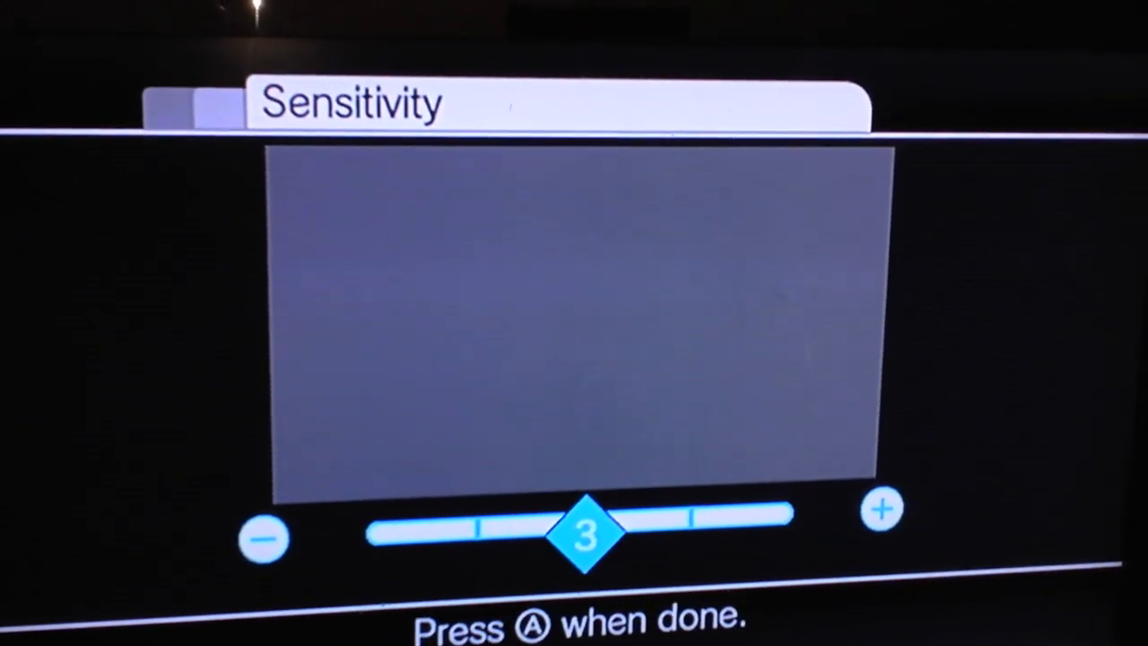
pyautogui.click(262, 537)
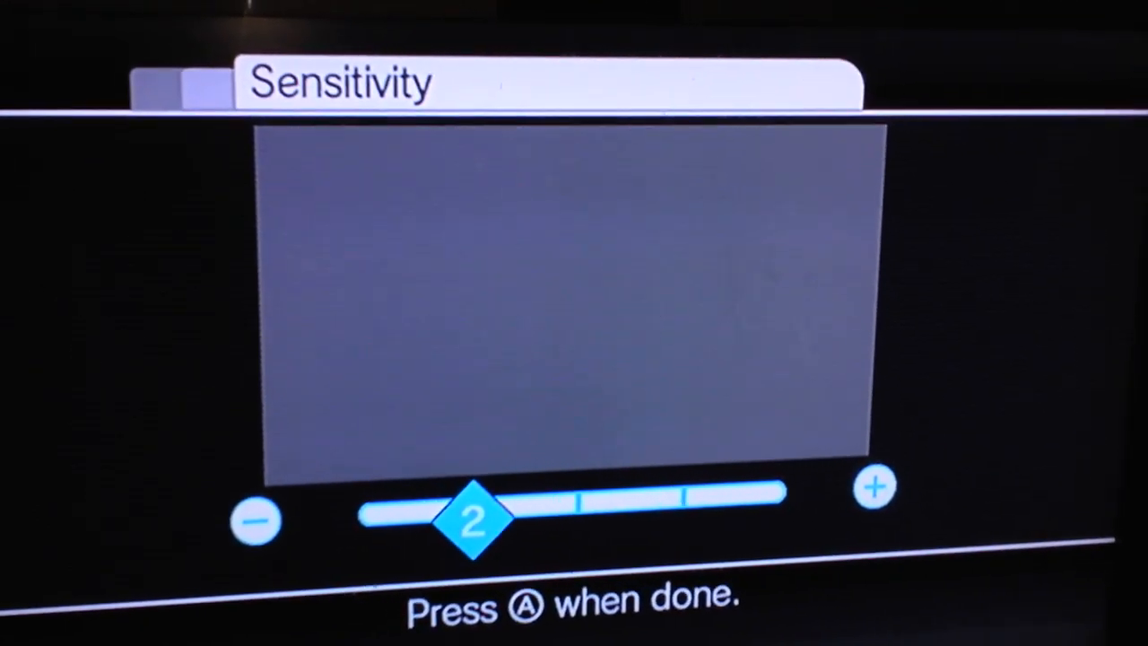
pyautogui.click(254, 520)
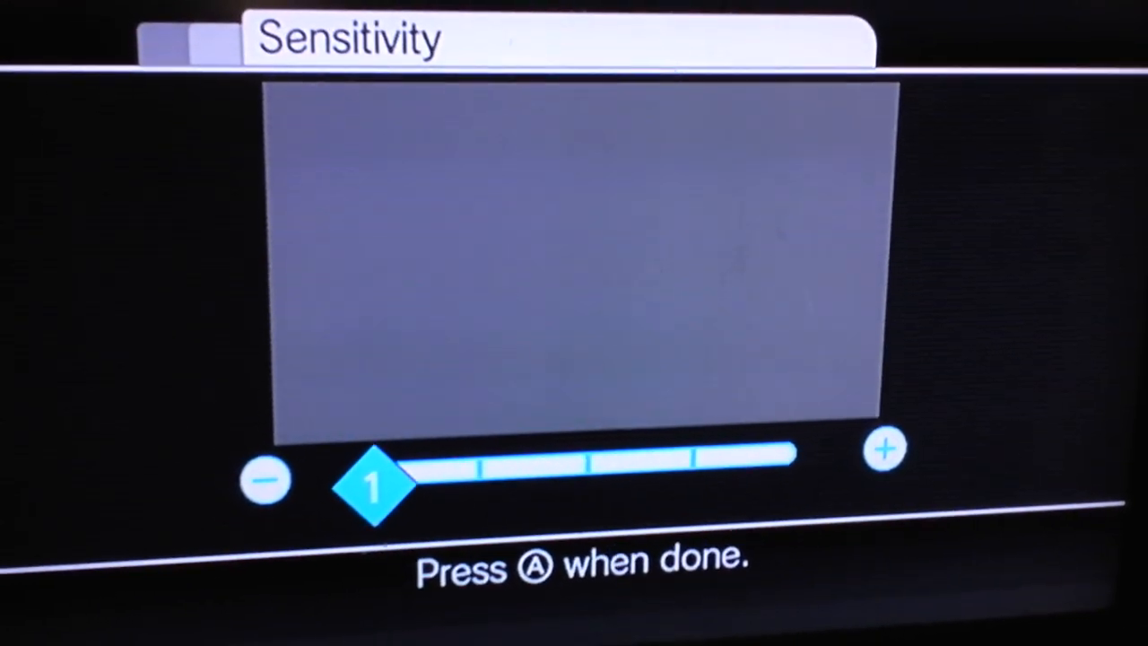
pyautogui.click(883, 449)
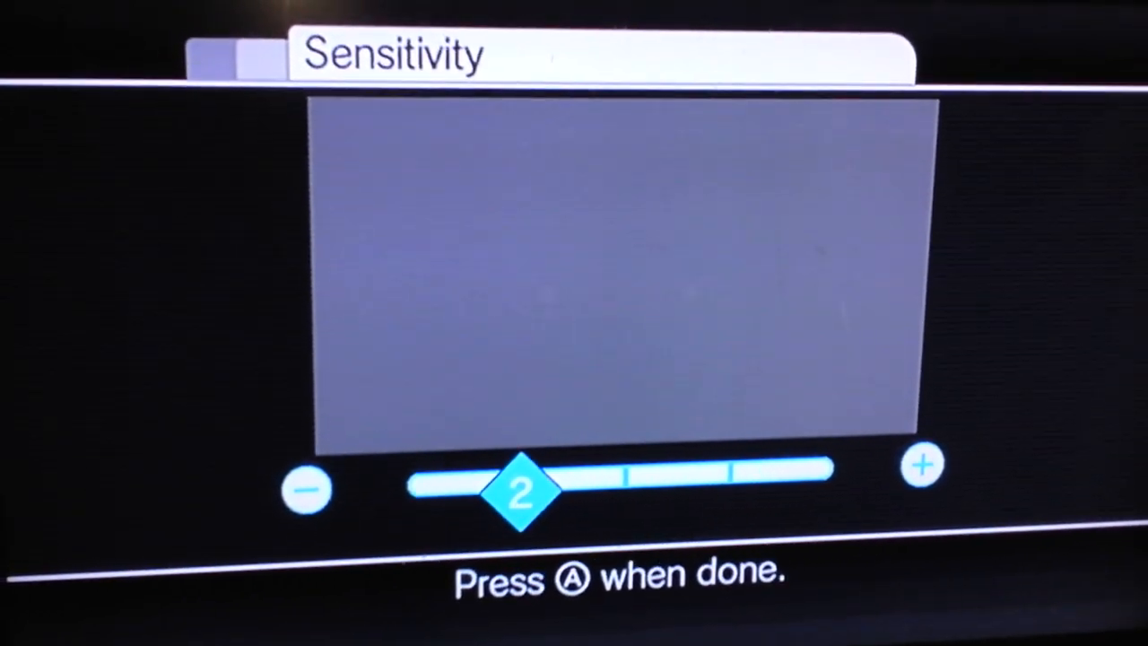
pyautogui.click(305, 488)
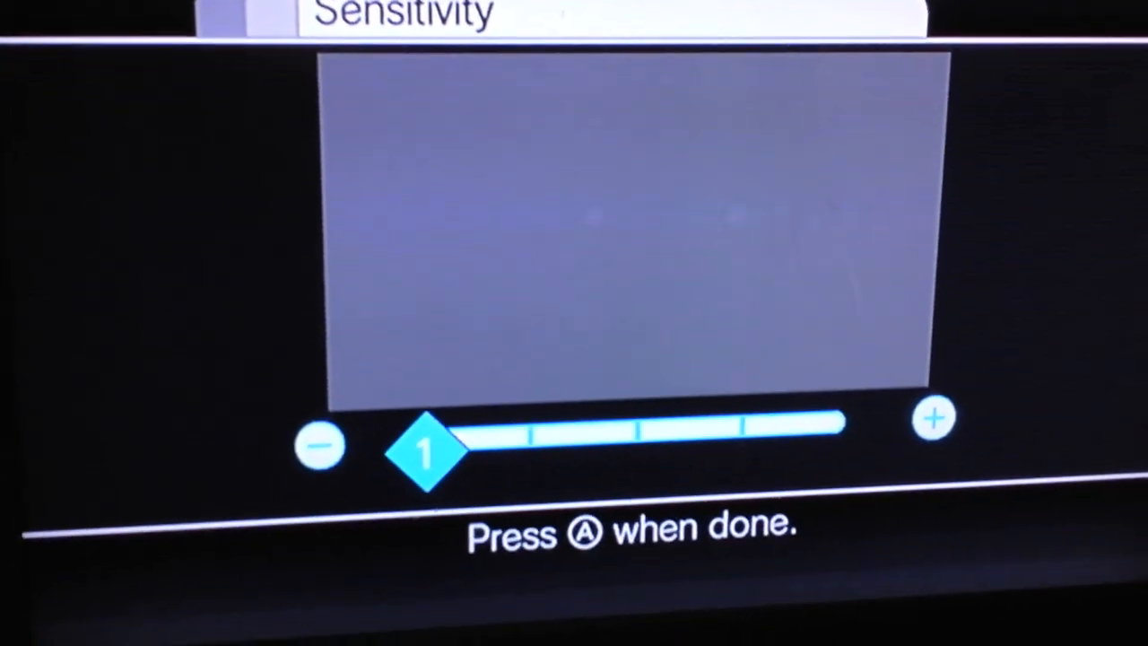
pyautogui.click(934, 417)
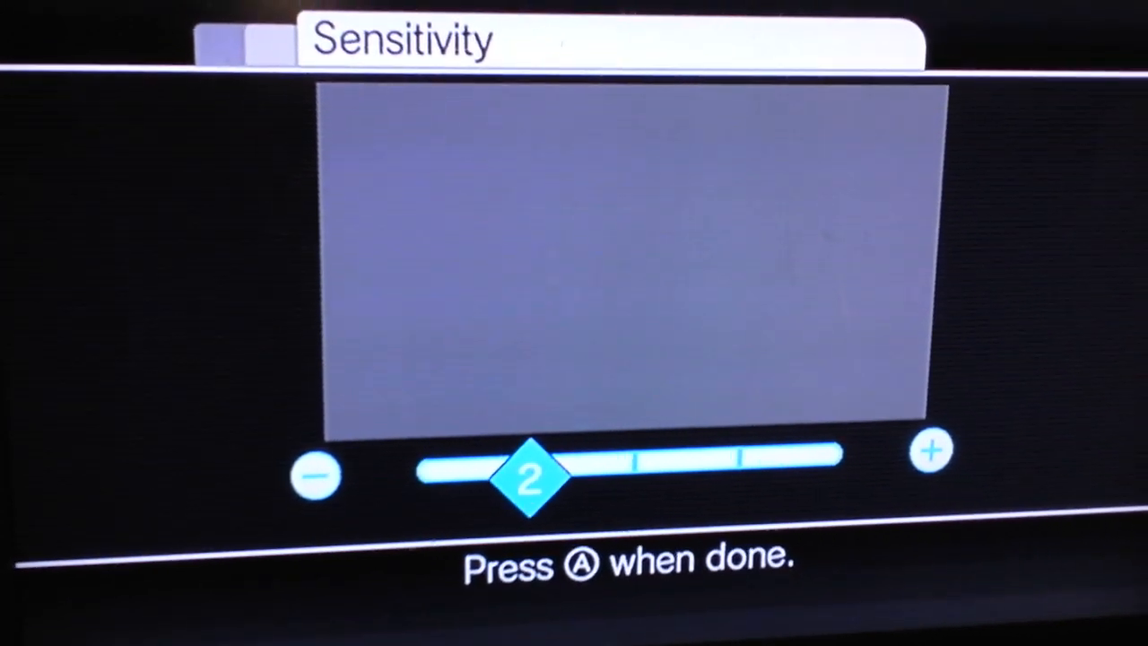
pyautogui.click(930, 450)
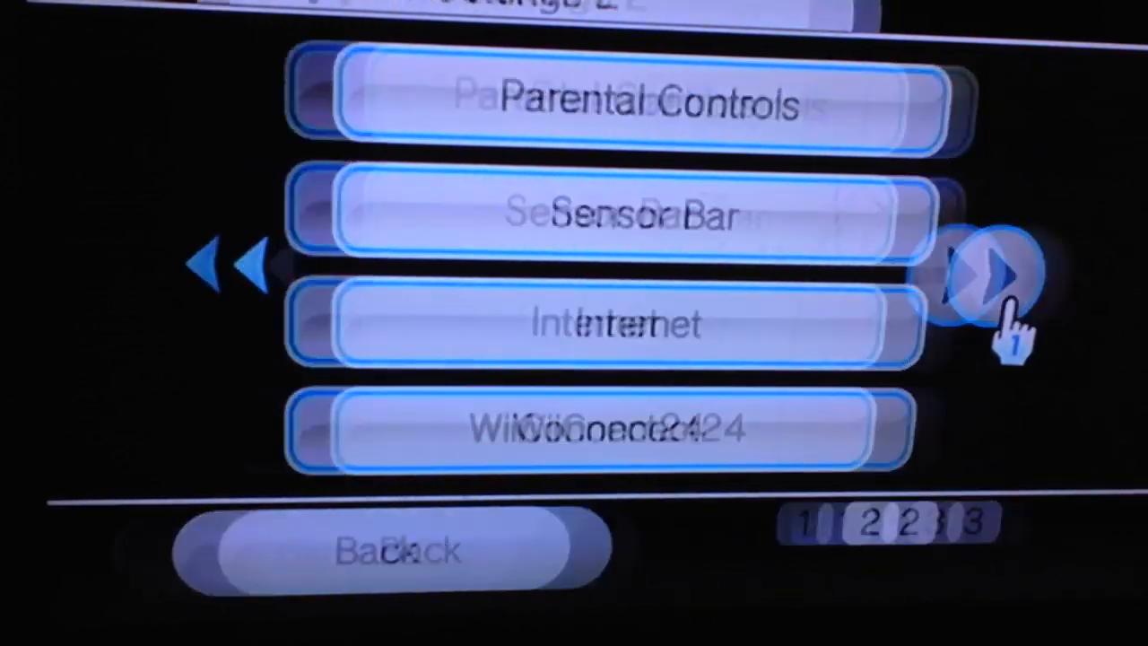
# - Enter the parental PIN, then search for a wireless access point for Connection 3
pyautogui.click(982, 278)
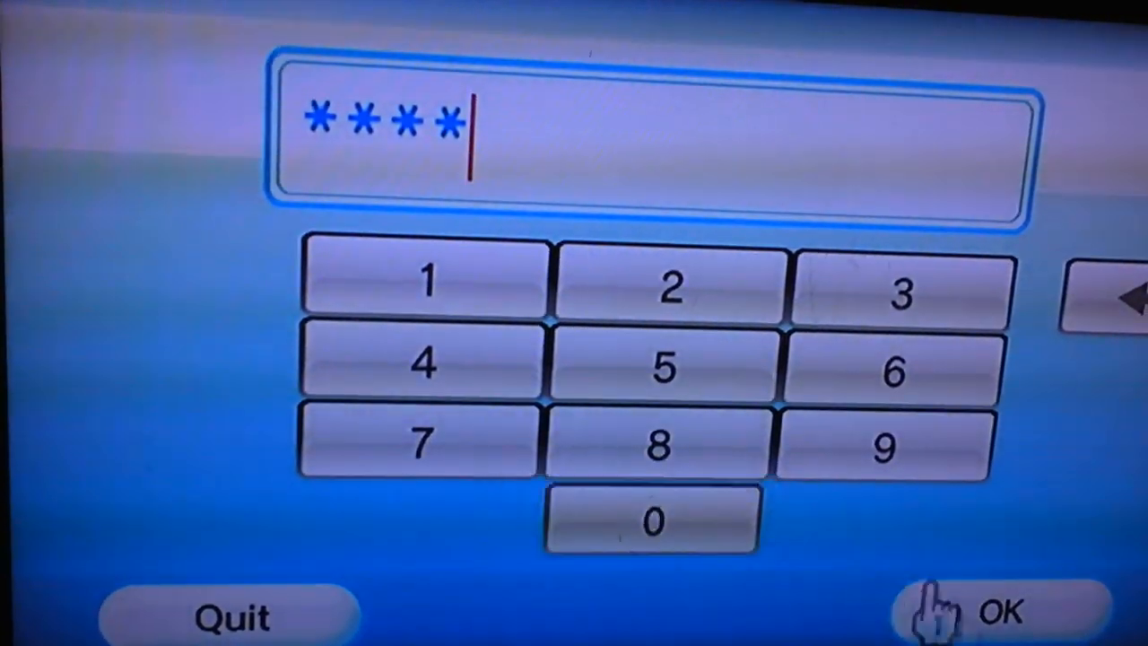
pyautogui.click(999, 613)
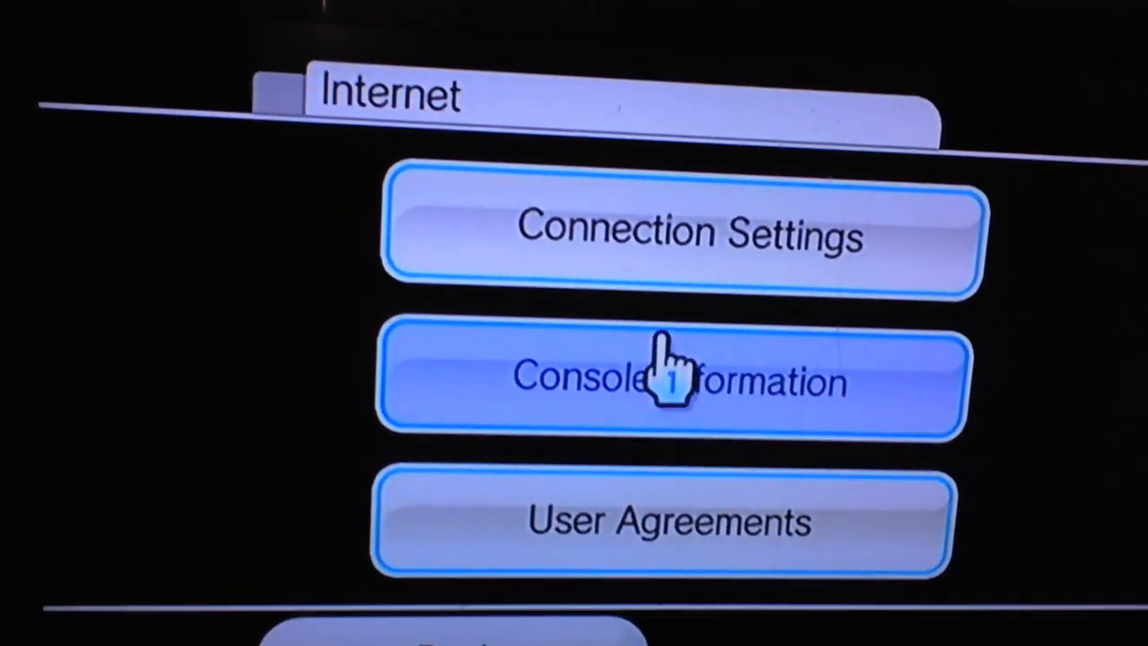
pyautogui.click(673, 231)
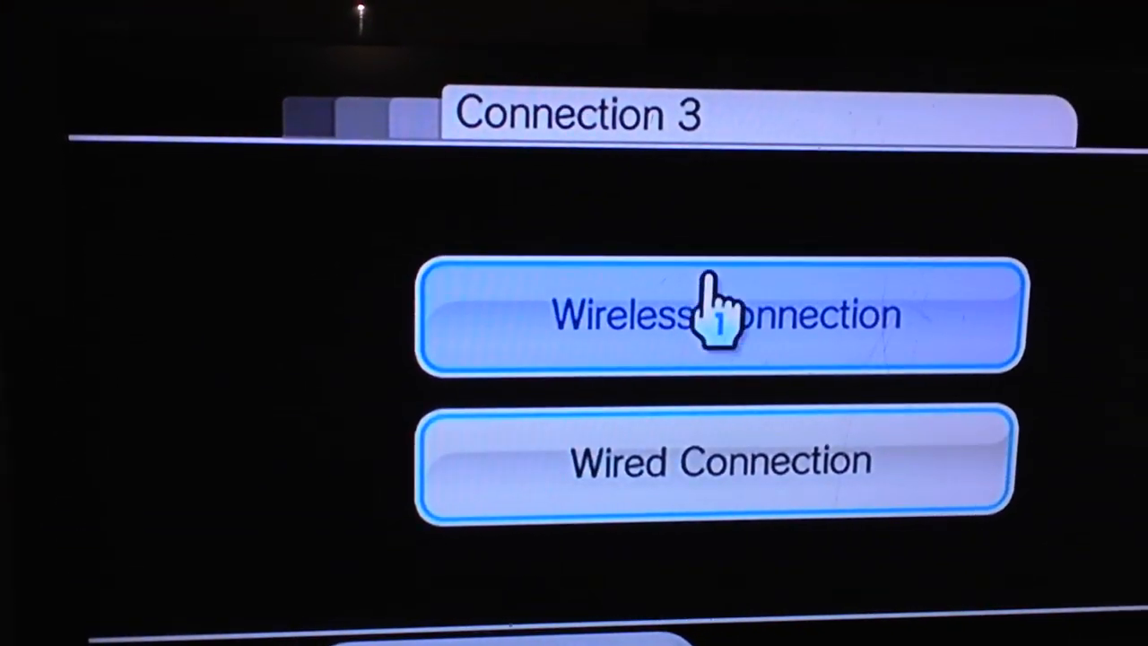
pyautogui.click(717, 313)
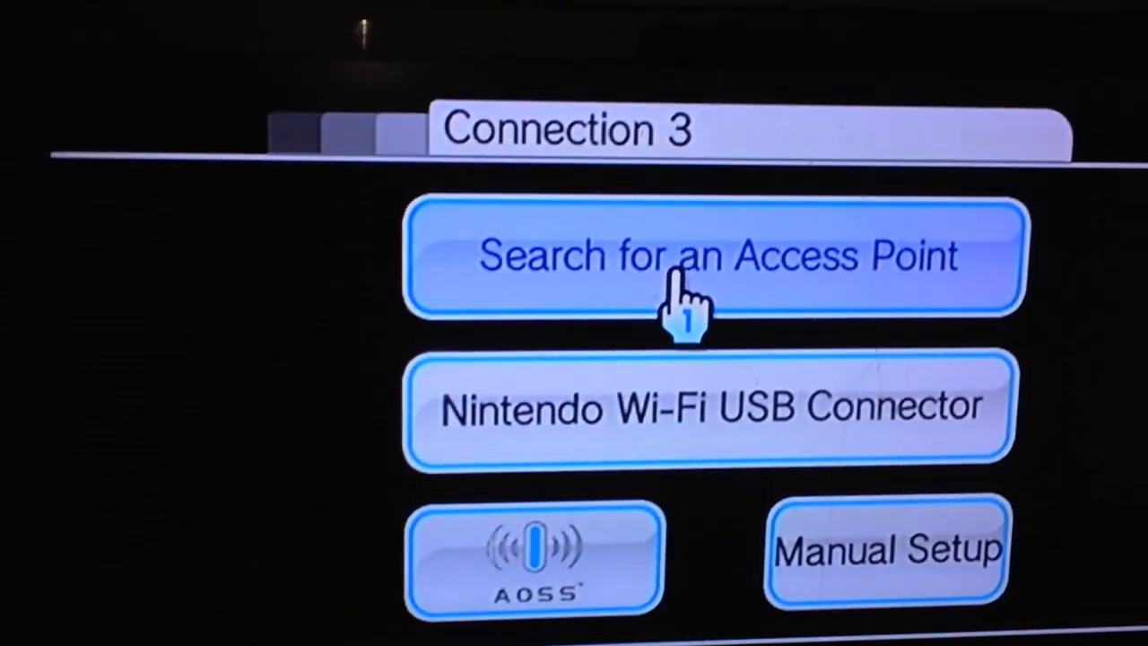
pyautogui.click(713, 257)
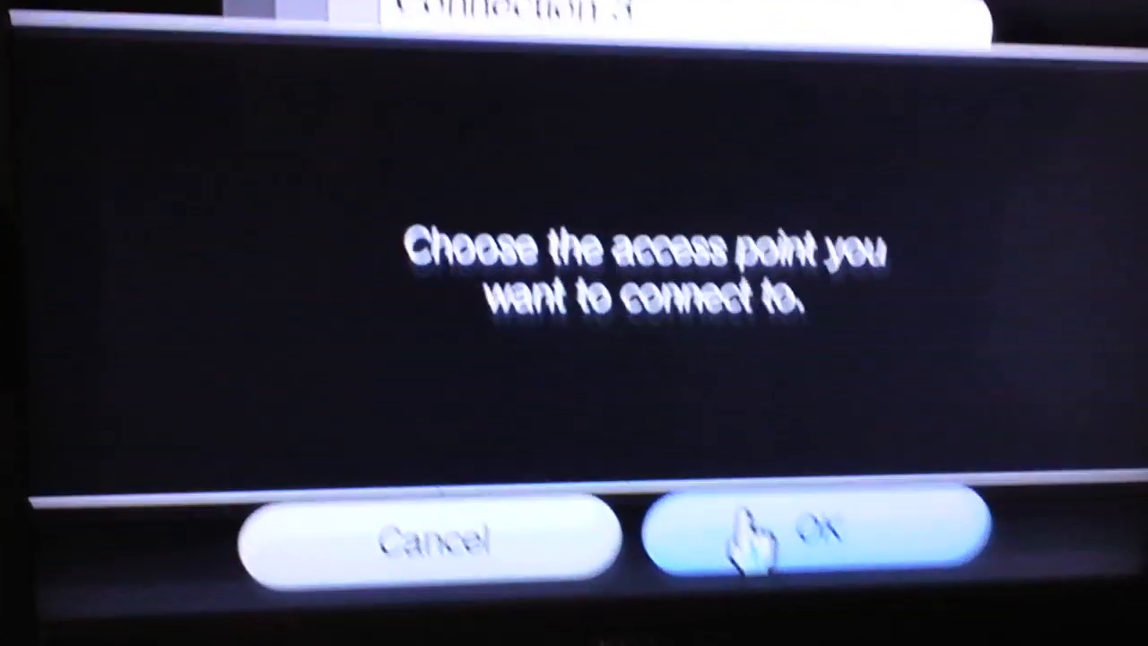
# - Rescan the access point list, then back out through all menus to the Wii Menu
pyautogui.click(801, 538)
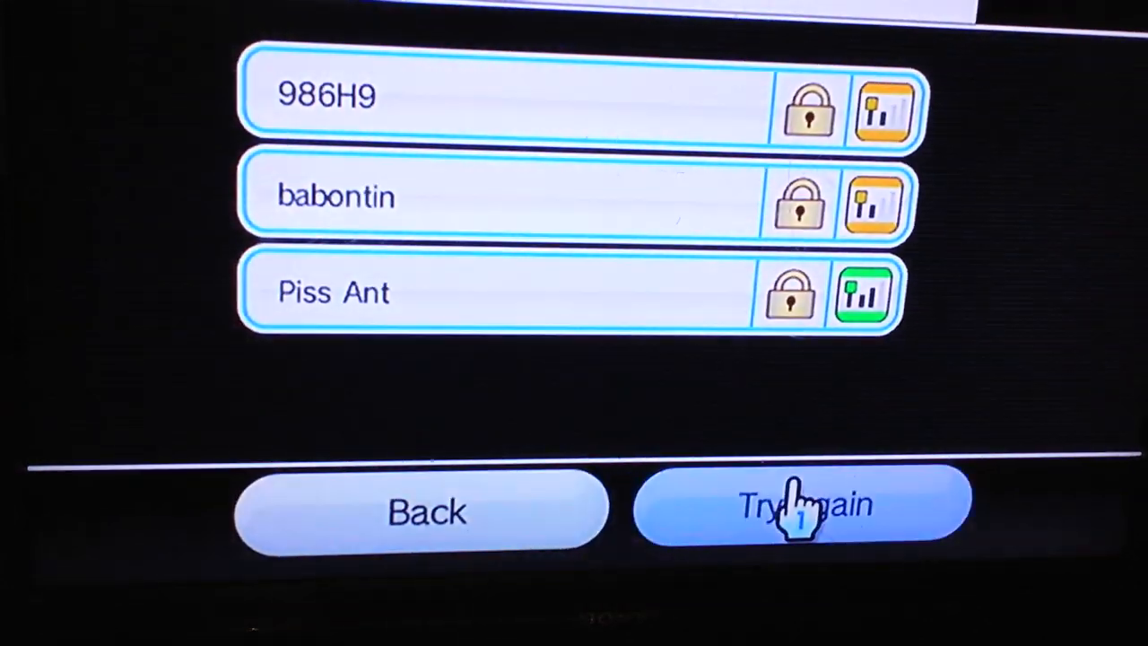
pyautogui.click(803, 506)
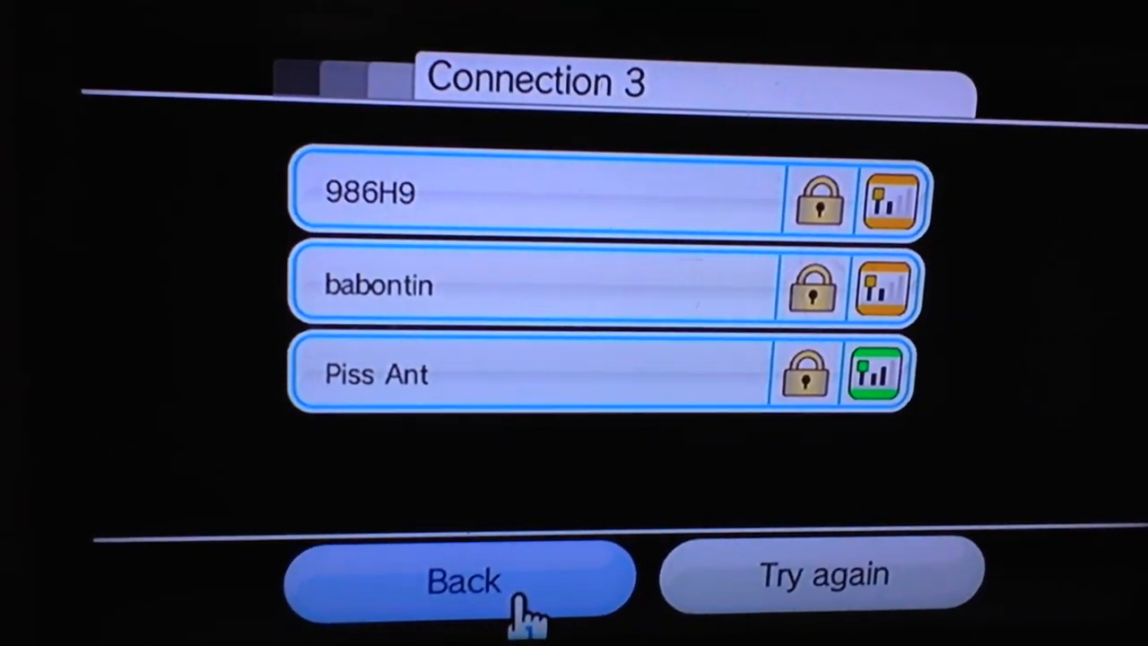
pyautogui.click(459, 578)
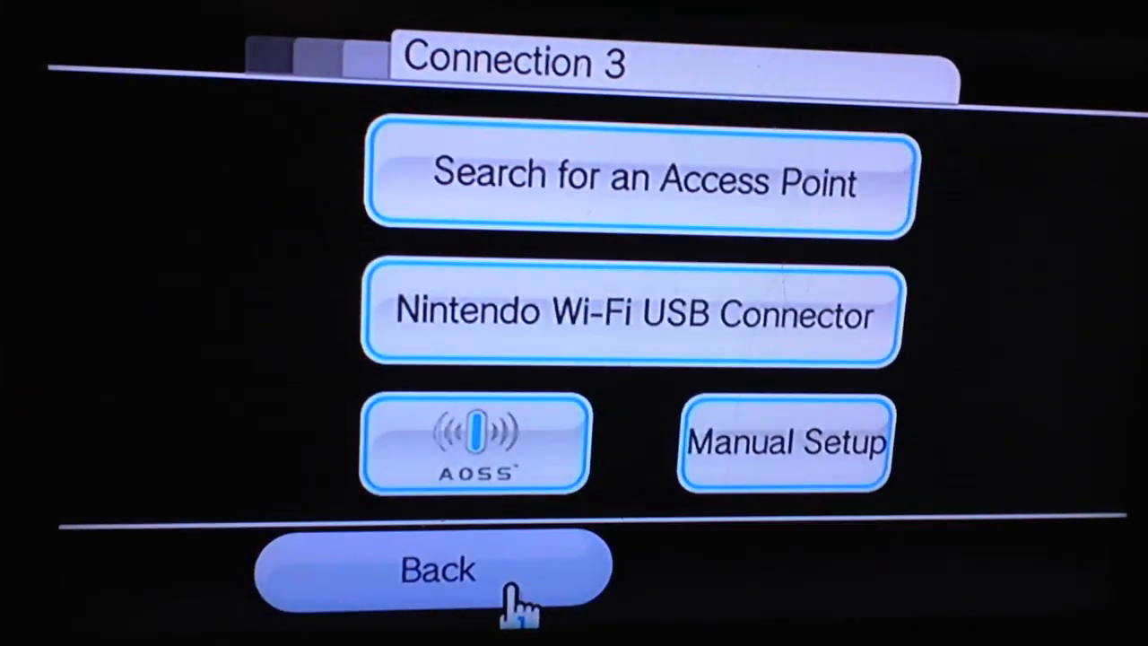
pyautogui.click(437, 569)
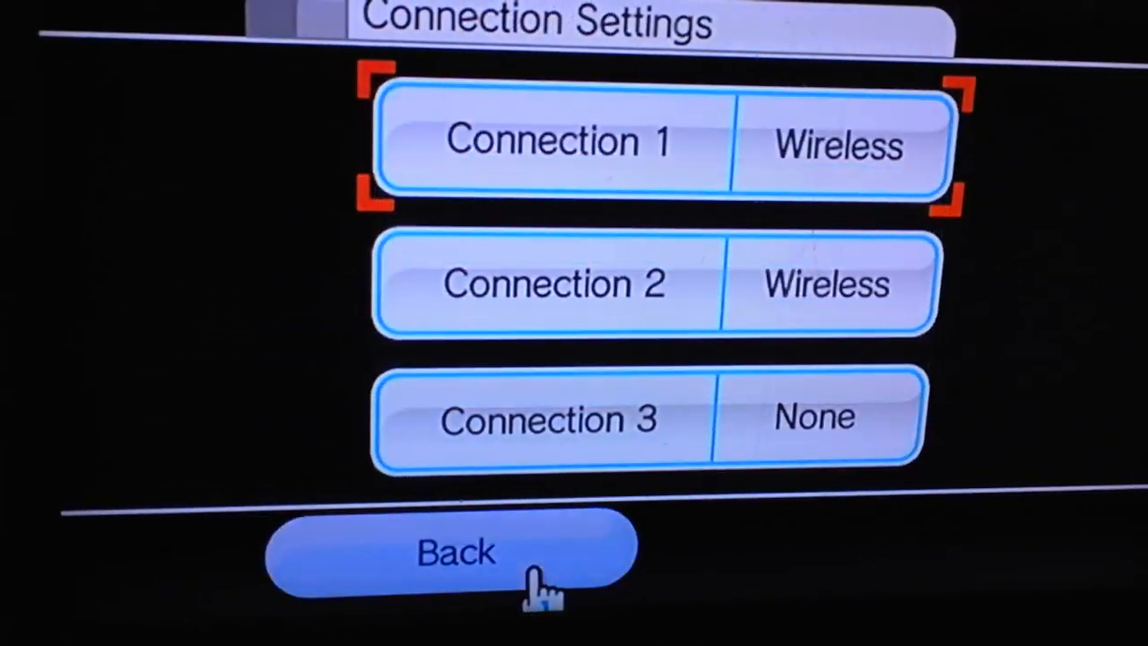
pyautogui.click(453, 551)
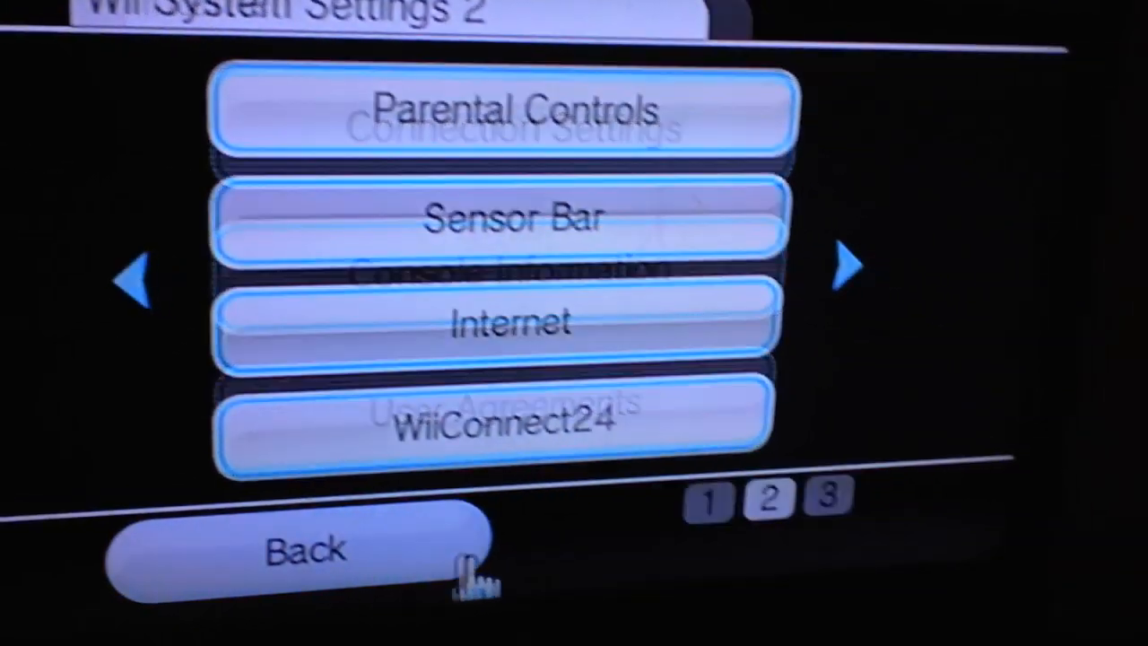
pyautogui.click(305, 549)
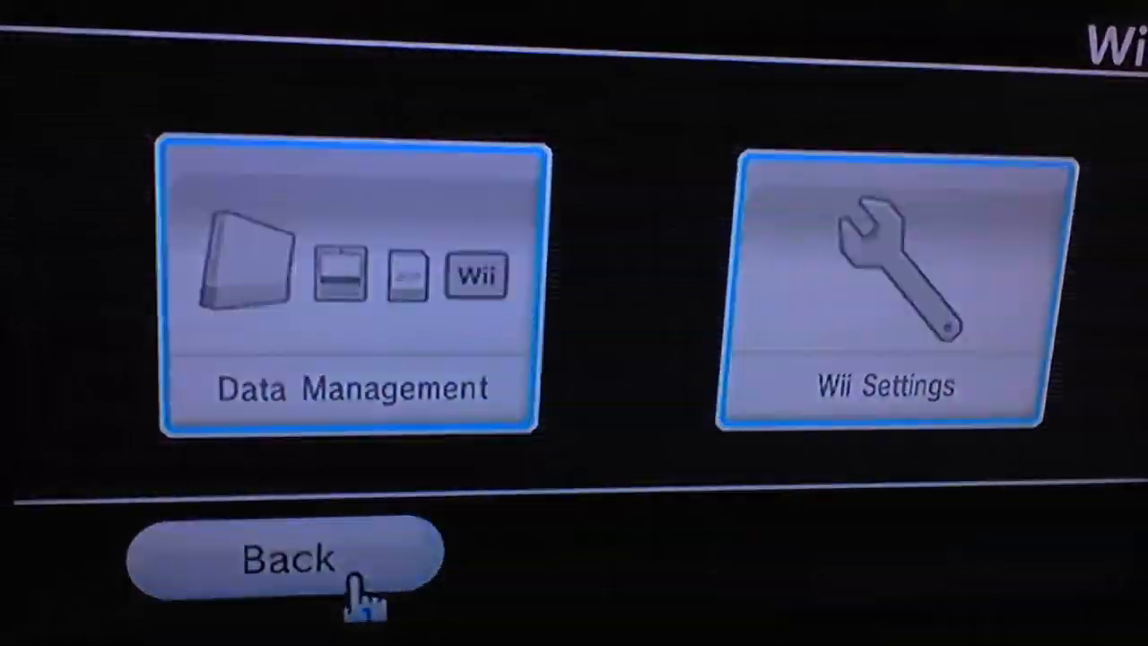
pyautogui.click(287, 556)
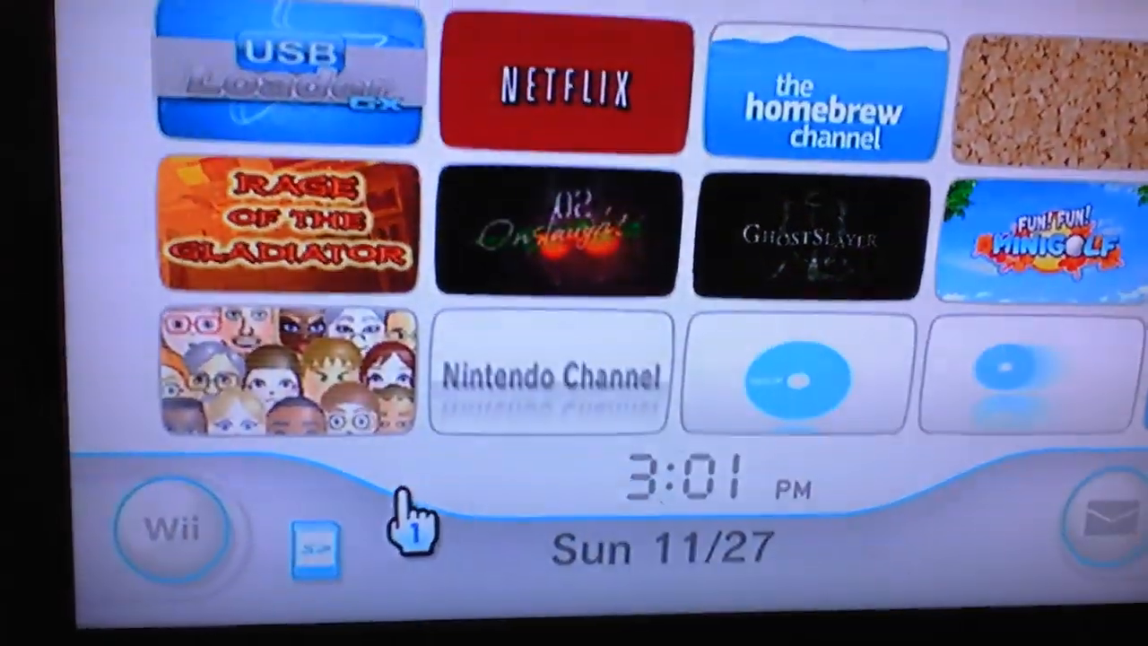